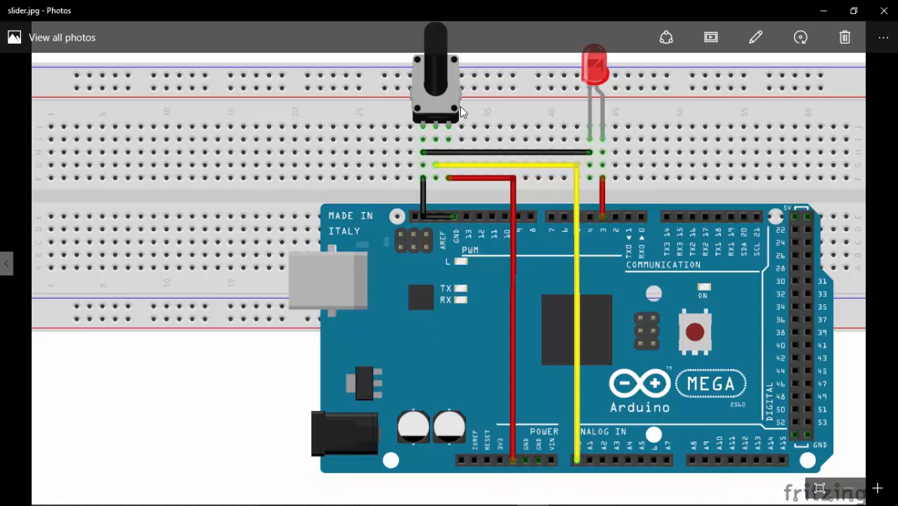
{"action": "mouse_move", "coordinate": [453, 121]}
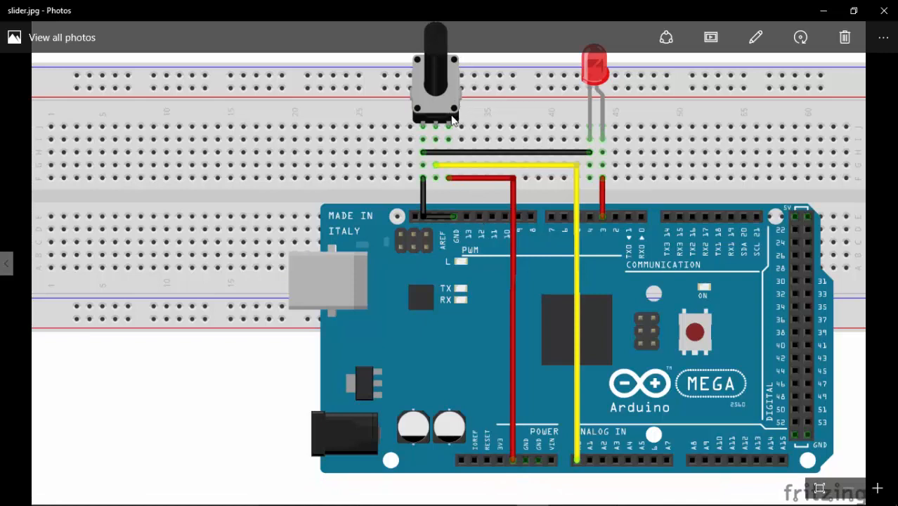
{"action": "mouse_move", "coordinate": [462, 117]}
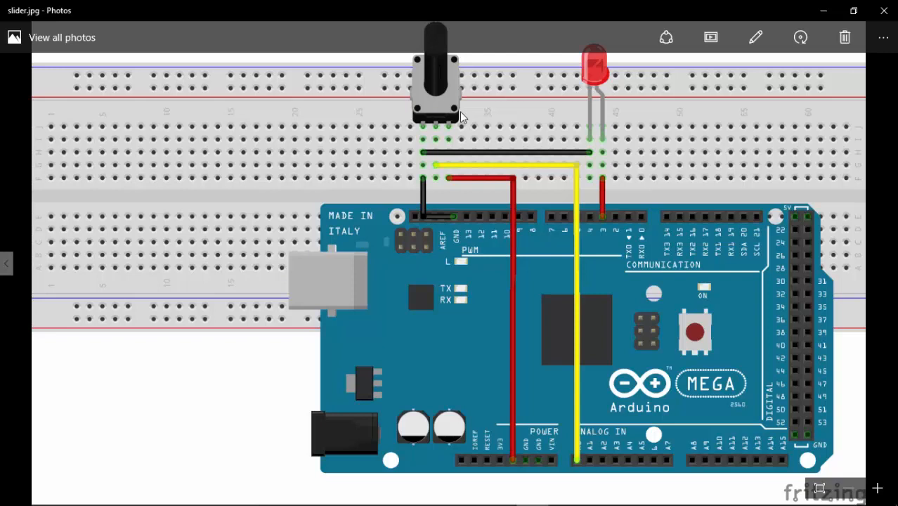
{"action": "mouse_move", "coordinate": [517, 461]}
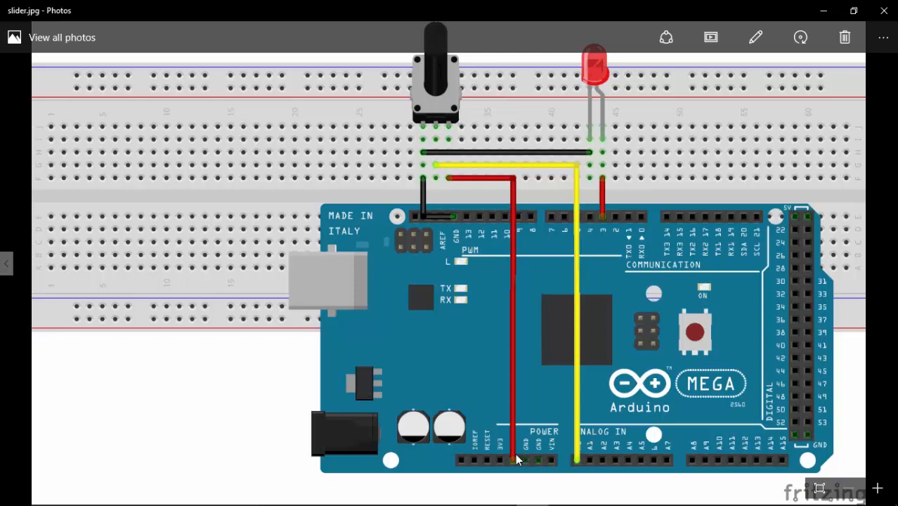
{"action": "mouse_move", "coordinate": [453, 198]}
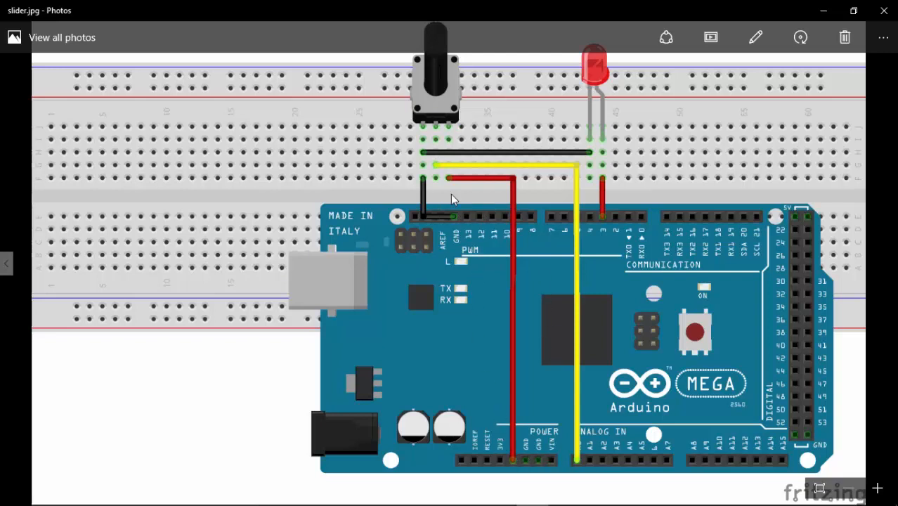
{"action": "mouse_move", "coordinate": [535, 167]}
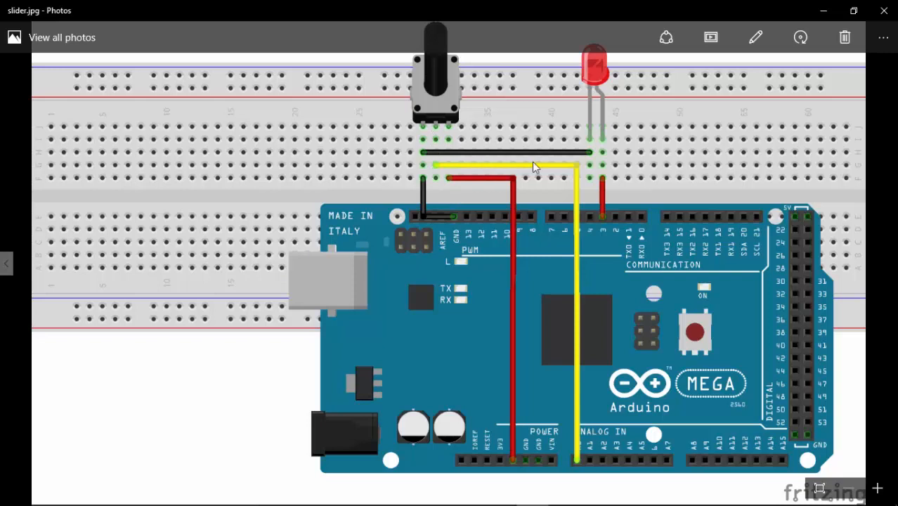
{"action": "mouse_move", "coordinate": [579, 433]}
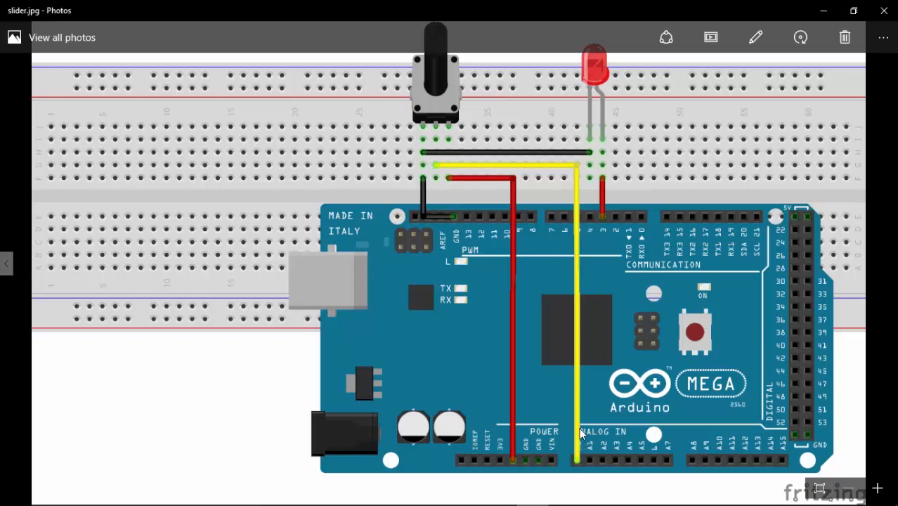
{"action": "mouse_move", "coordinate": [574, 399]}
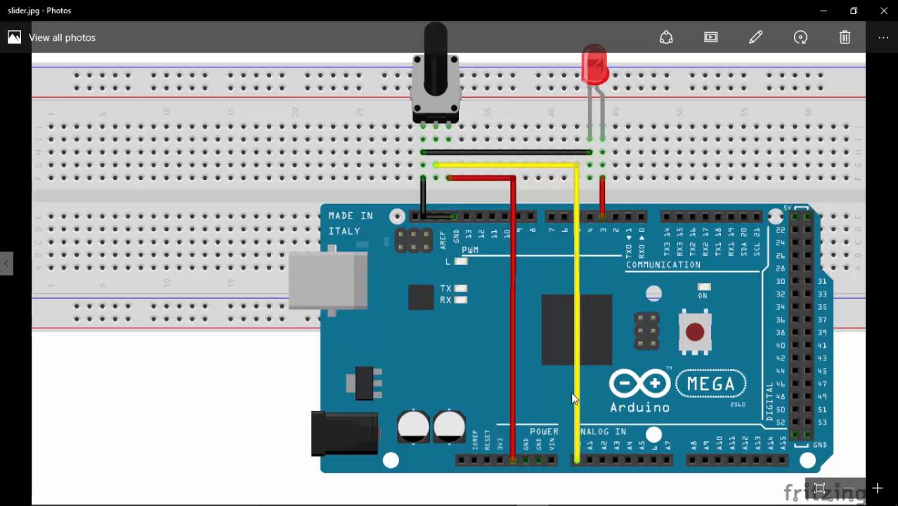
{"action": "mouse_move", "coordinate": [617, 124]}
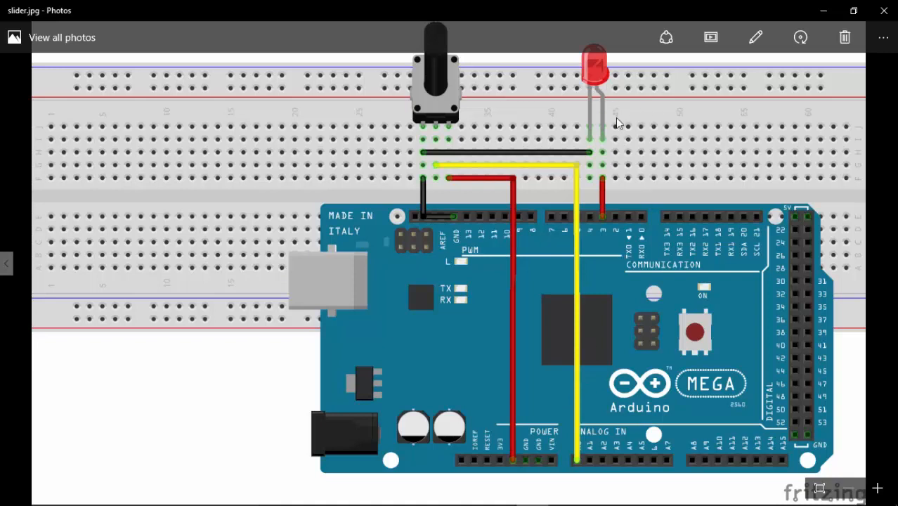
{"action": "mouse_move", "coordinate": [589, 65]}
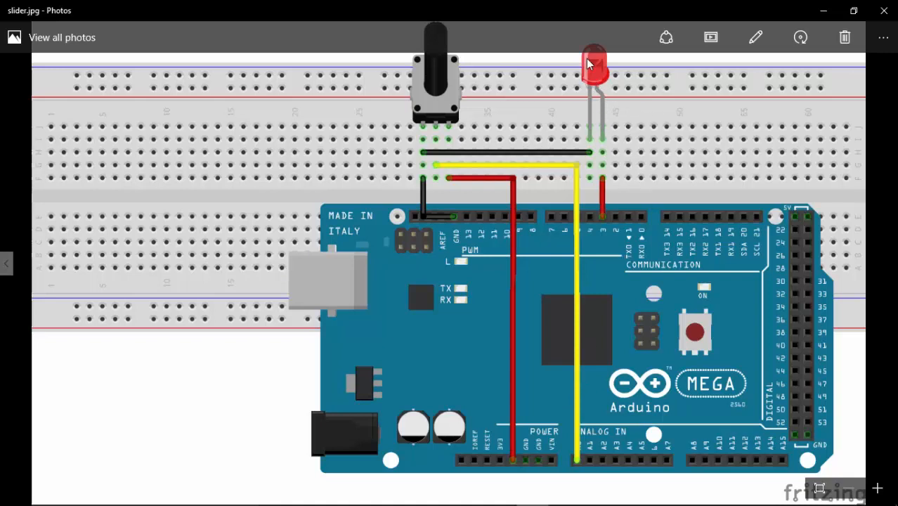
{"action": "mouse_move", "coordinate": [617, 176]}
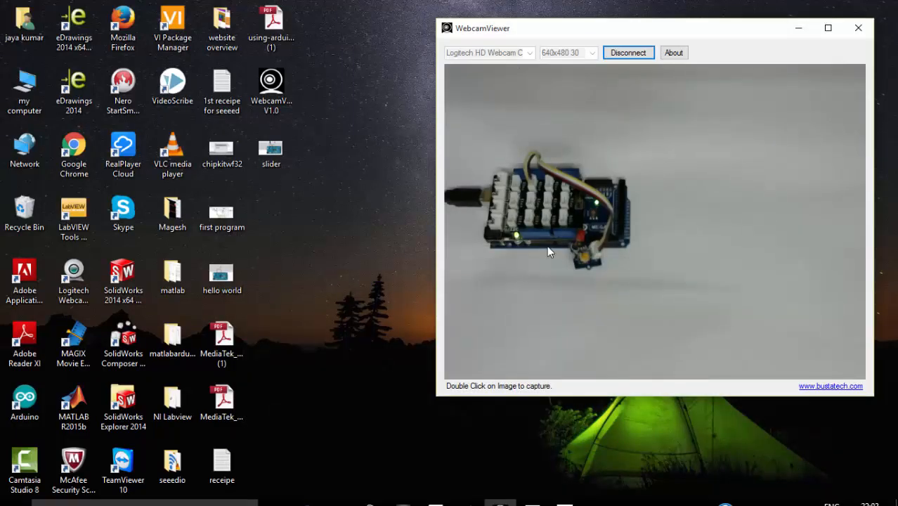
Launch MATLAB from the taskbar, then bring the WebcamViewer live feed back to the front.
{"action": "left_click", "coordinate": [466, 492]}
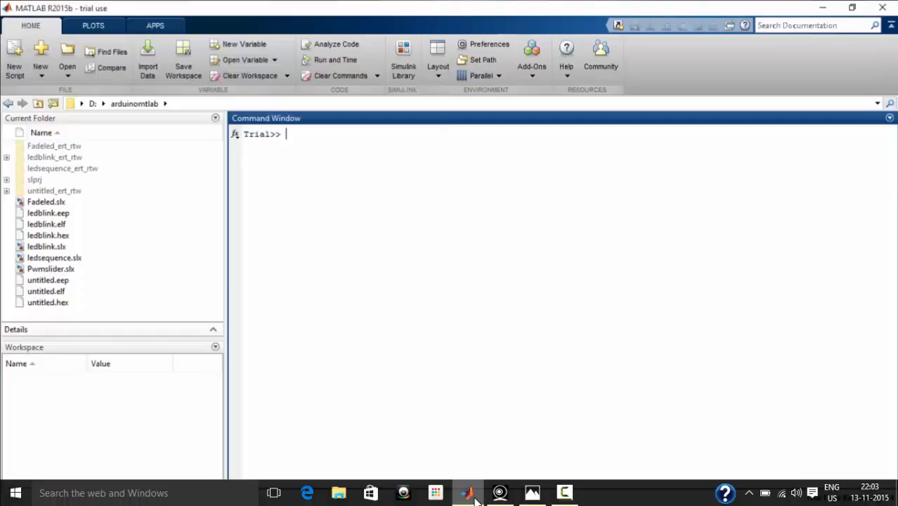
{"action": "left_click", "coordinate": [466, 492]}
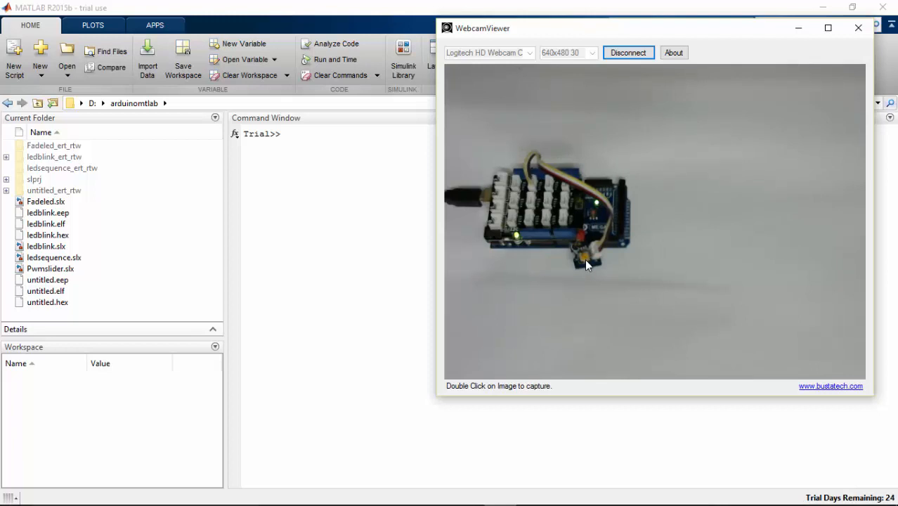
{"action": "mouse_move", "coordinate": [498, 264]}
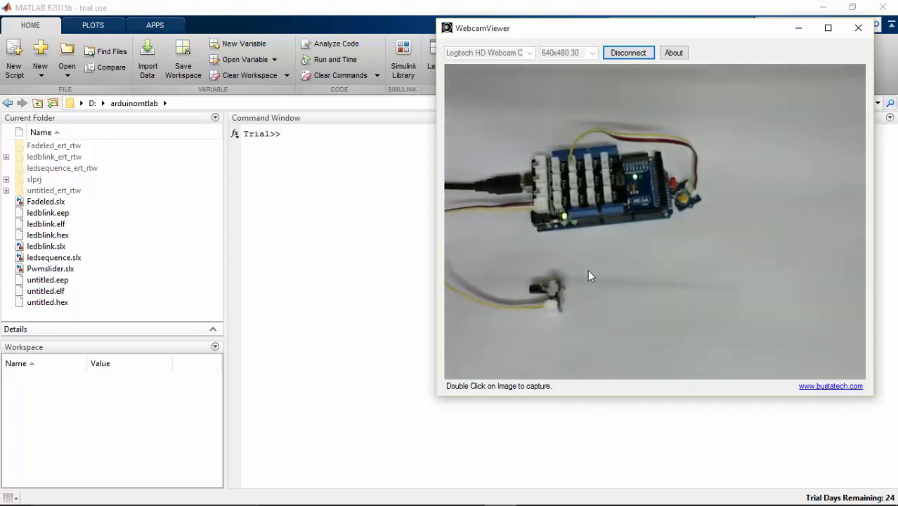
{"action": "mouse_move", "coordinate": [617, 265]}
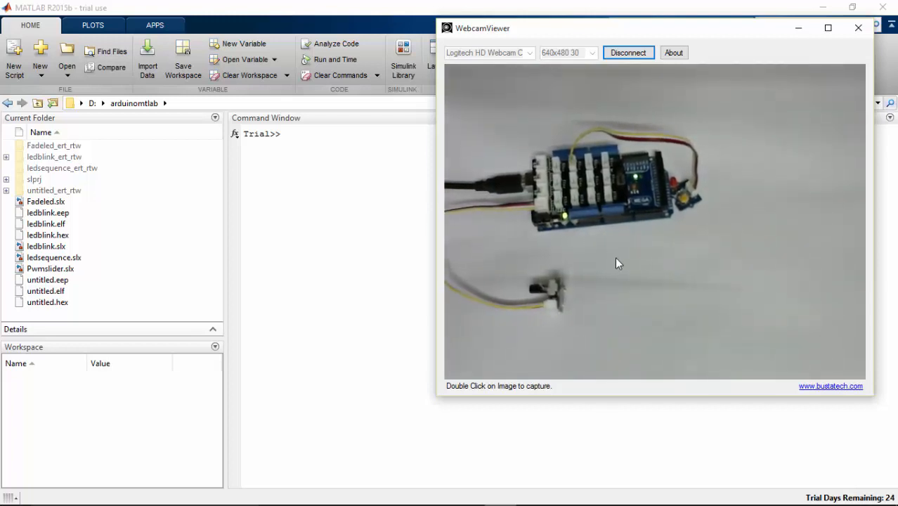
{"action": "mouse_move", "coordinate": [622, 225]}
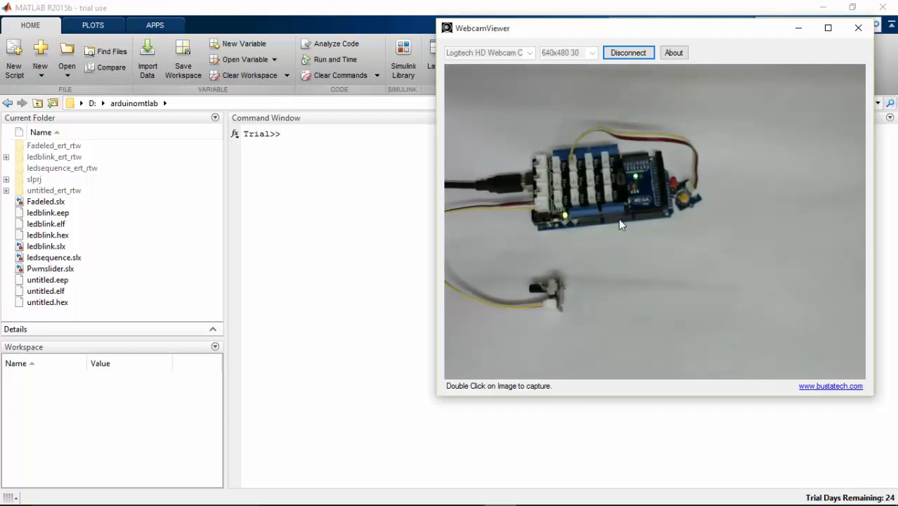
{"action": "mouse_move", "coordinate": [495, 273]}
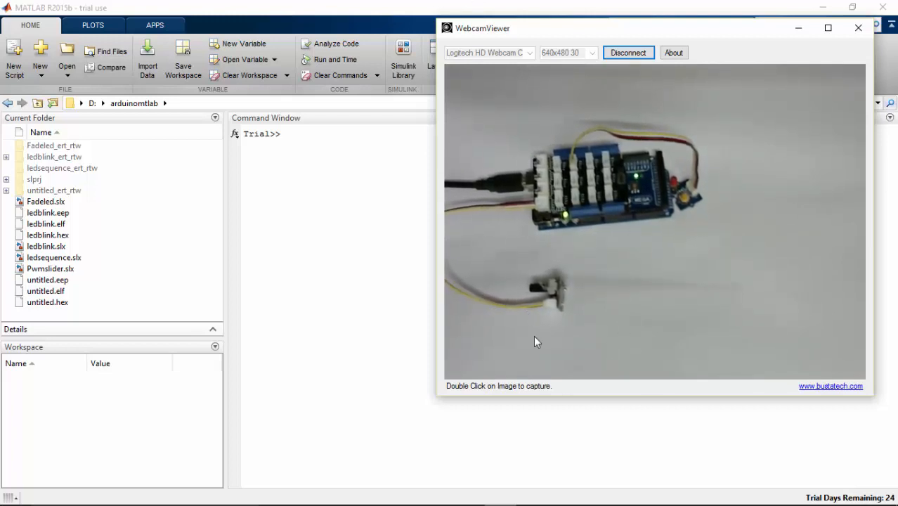
{"action": "mouse_move", "coordinate": [287, 208]}
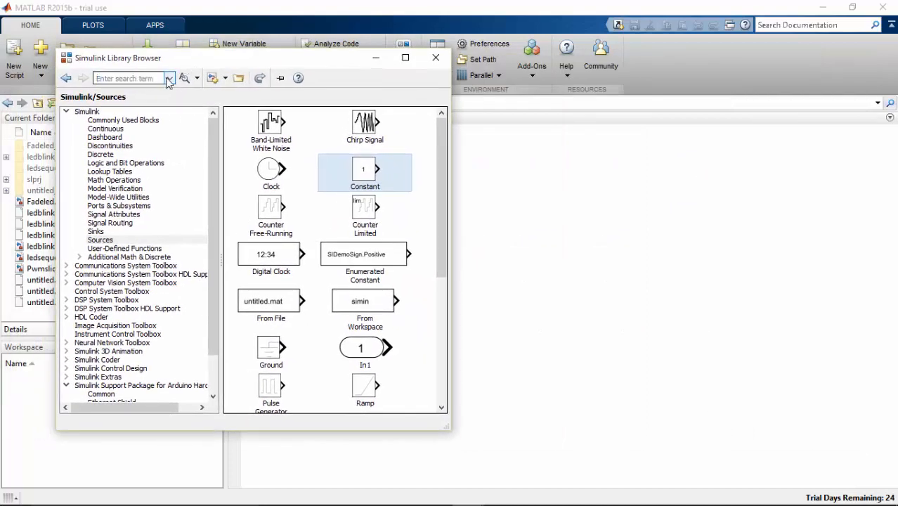
{"action": "mouse_move", "coordinate": [214, 78]}
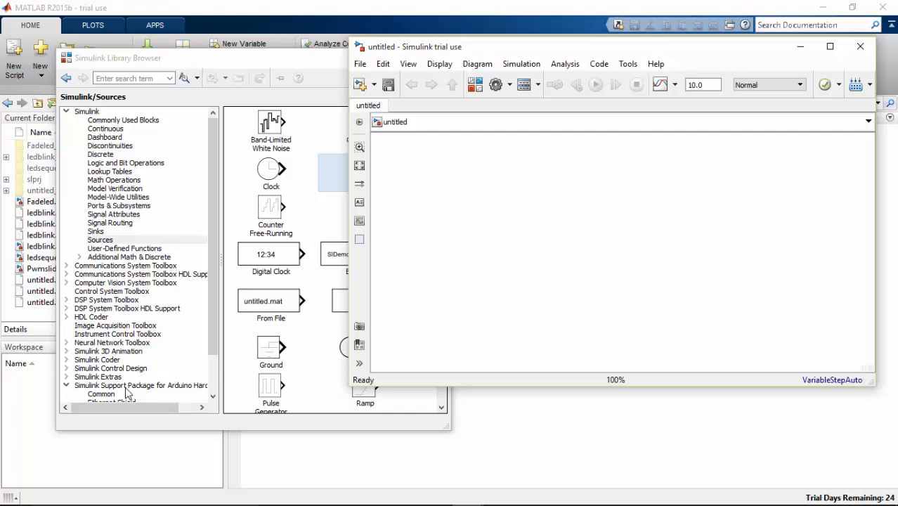
Expand the Arduino Hardware support package library and show its Common blocks.
{"action": "left_click", "coordinate": [140, 385]}
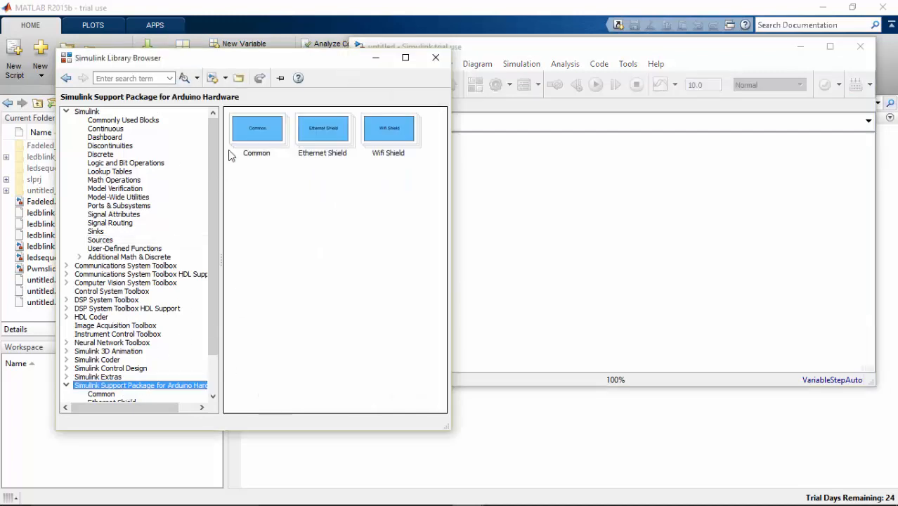
{"action": "double_click", "coordinate": [256, 134]}
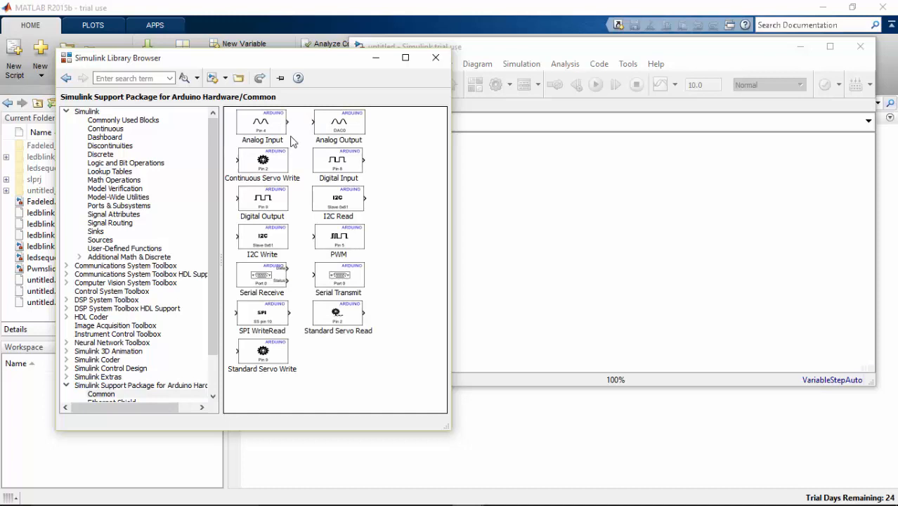
{"action": "mouse_move", "coordinate": [264, 150]}
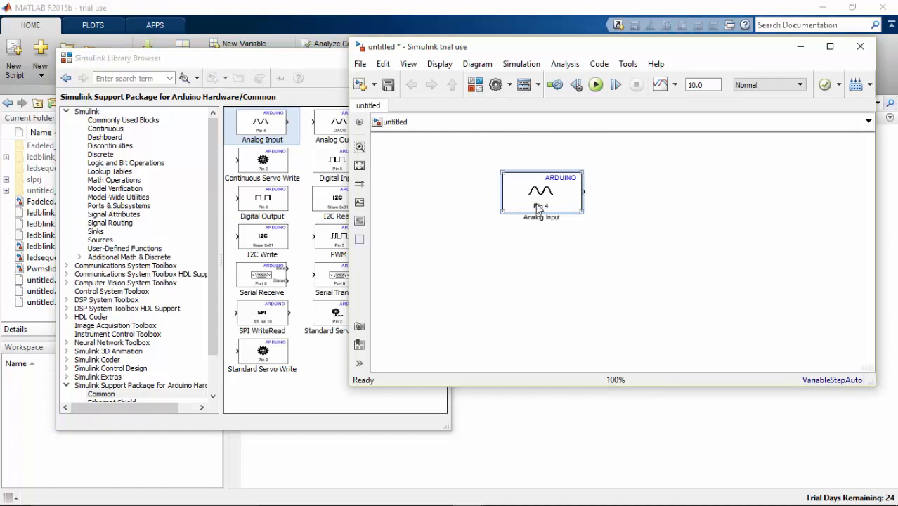
Confirm the Analog Input block reads analog pin 0 with sample time 1.
{"action": "double_click", "coordinate": [542, 192]}
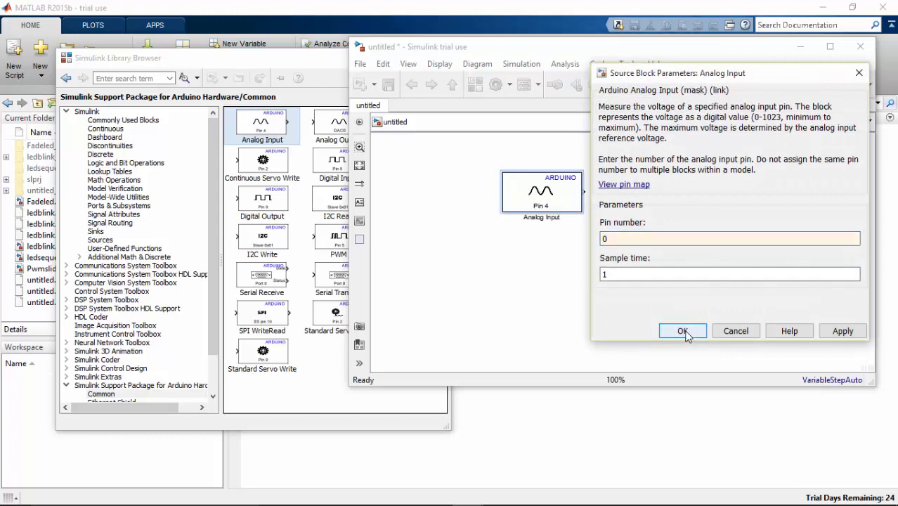
{"action": "left_click", "coordinate": [682, 332]}
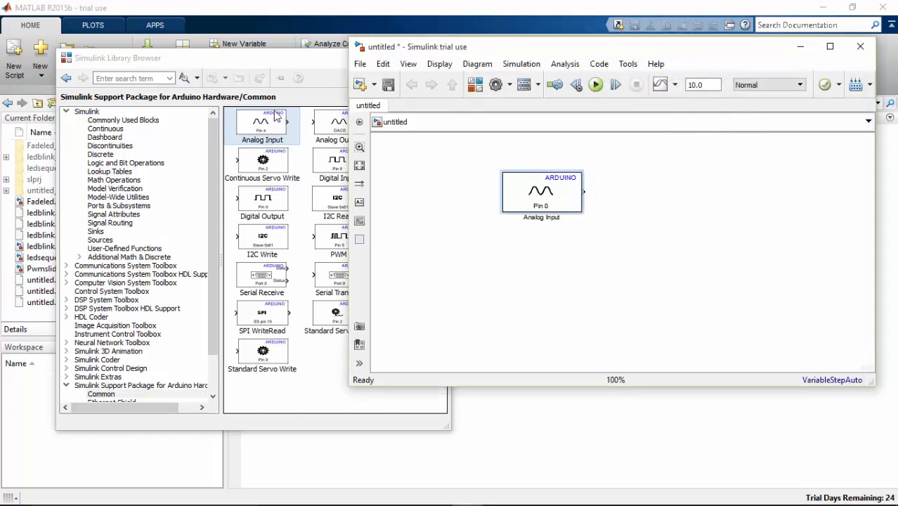
{"action": "mouse_move", "coordinate": [100, 231]}
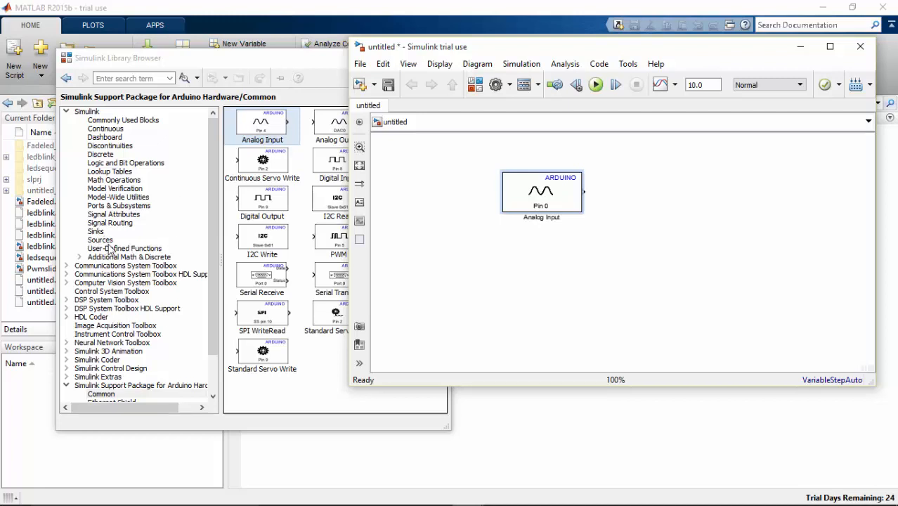
Add a Display block from Sinks and wire the Analog Input output into it.
{"action": "left_click", "coordinate": [95, 231]}
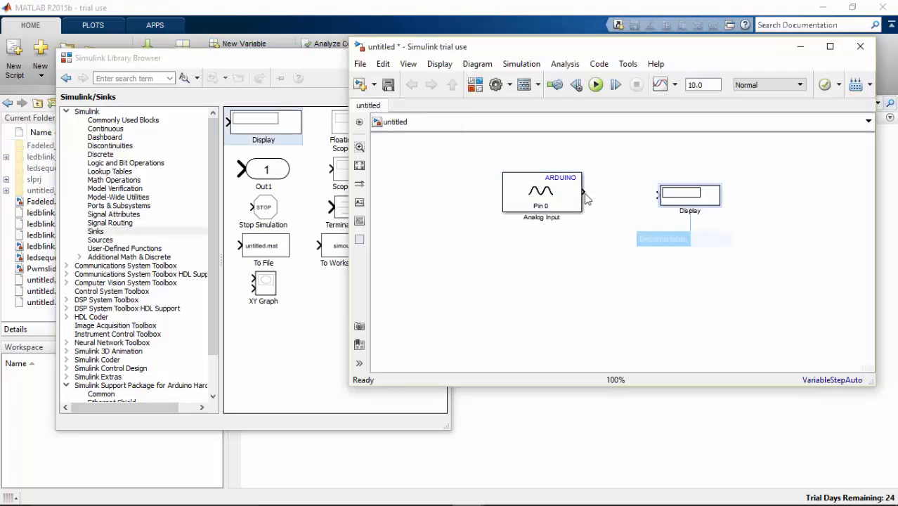
{"action": "left_click_drag", "start_coordinate": [584, 197], "coordinate": [658, 195]}
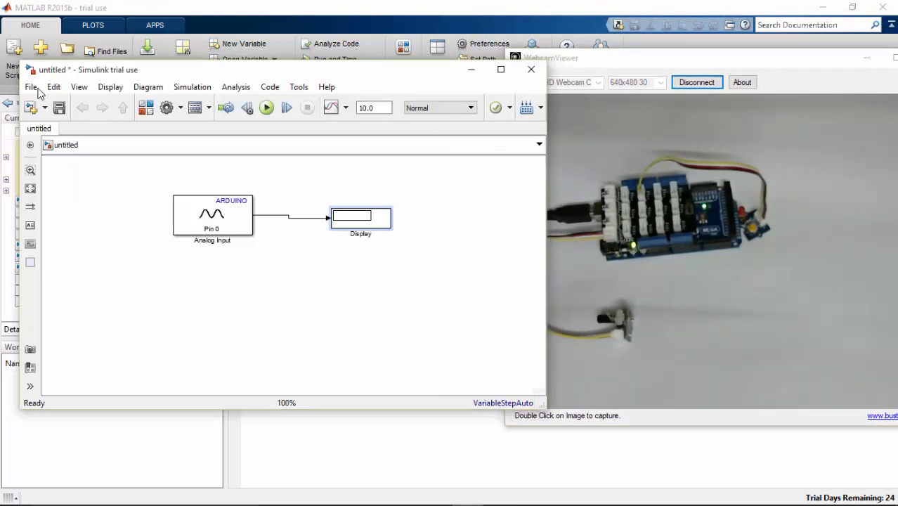
Save the model as 'analogread' in the arduinomtlab folder.
{"action": "left_click", "coordinate": [31, 87]}
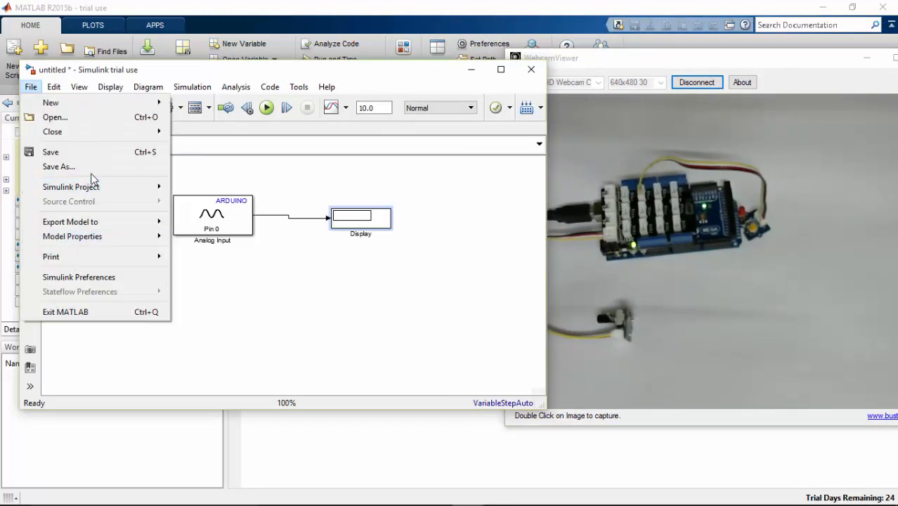
{"action": "left_click", "coordinate": [59, 166]}
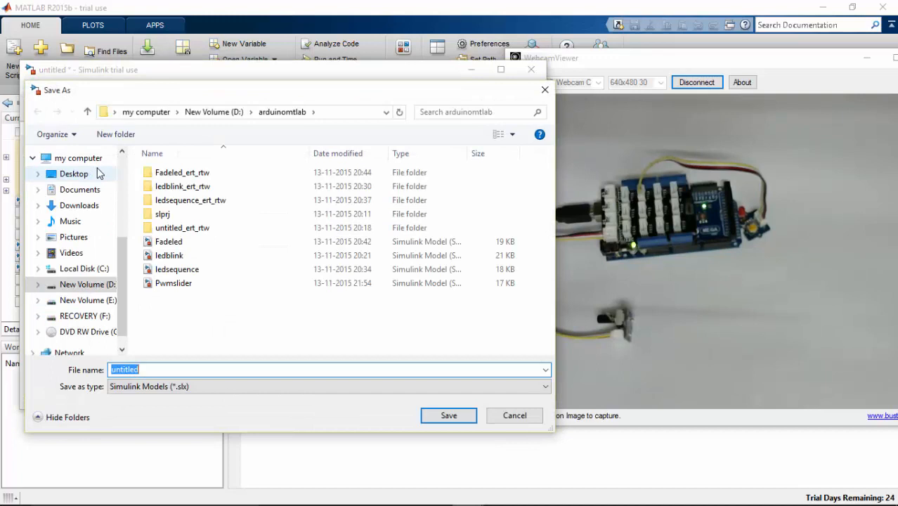
{"action": "type", "text": "analogrea"}
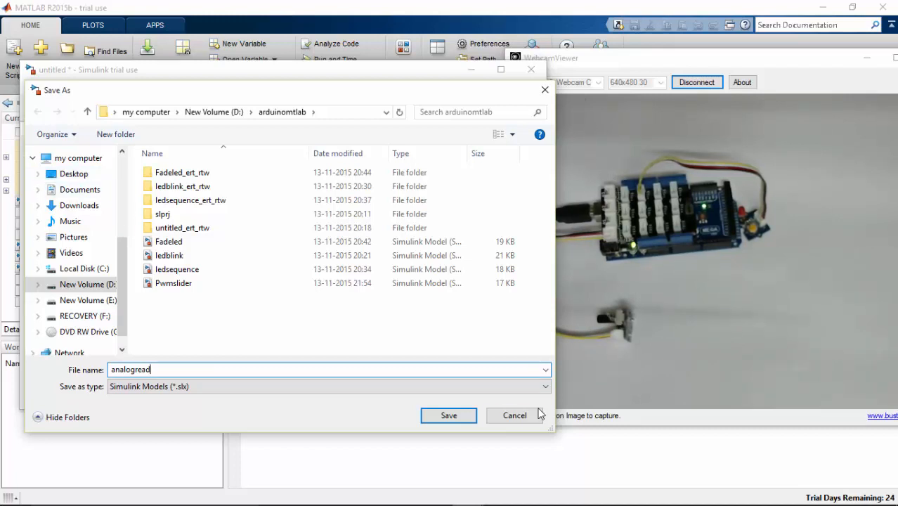
{"action": "left_click", "coordinate": [449, 416]}
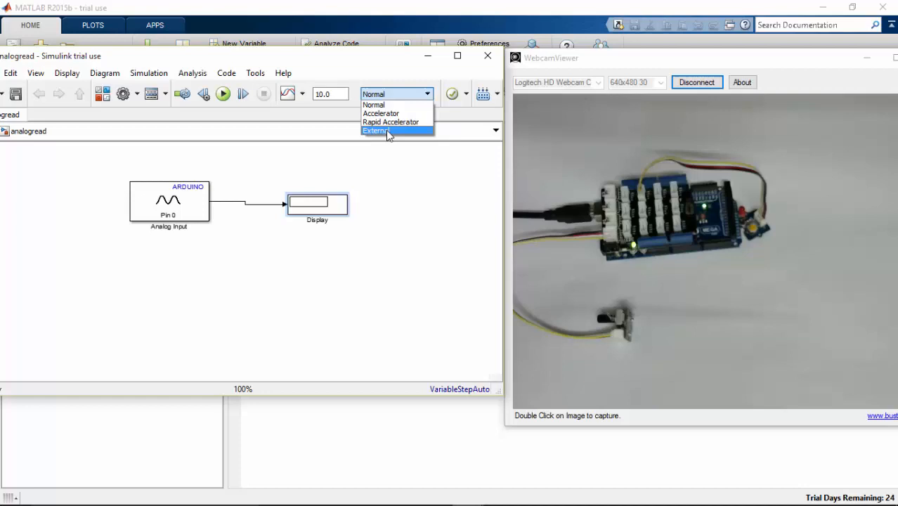
Switch the simulation to External mode with stop time inf.
{"action": "left_click", "coordinate": [377, 131]}
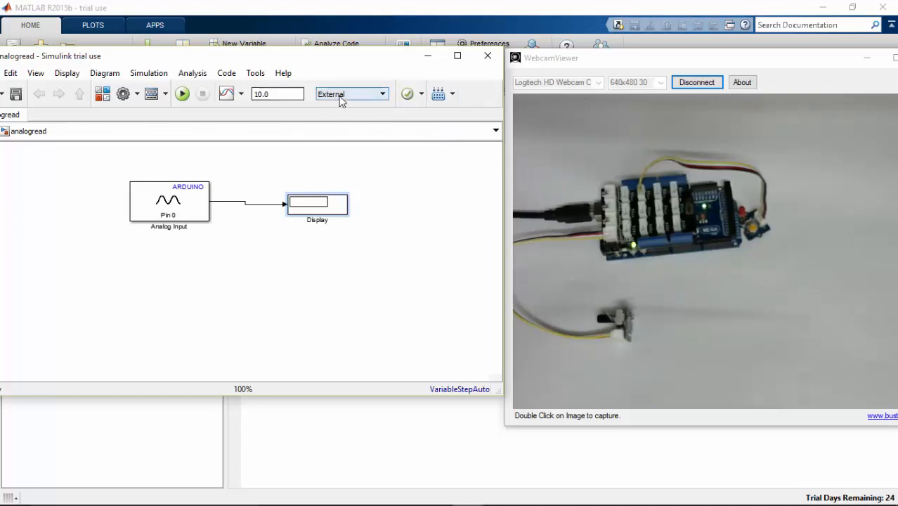
{"action": "triple_click", "coordinate": [279, 93]}
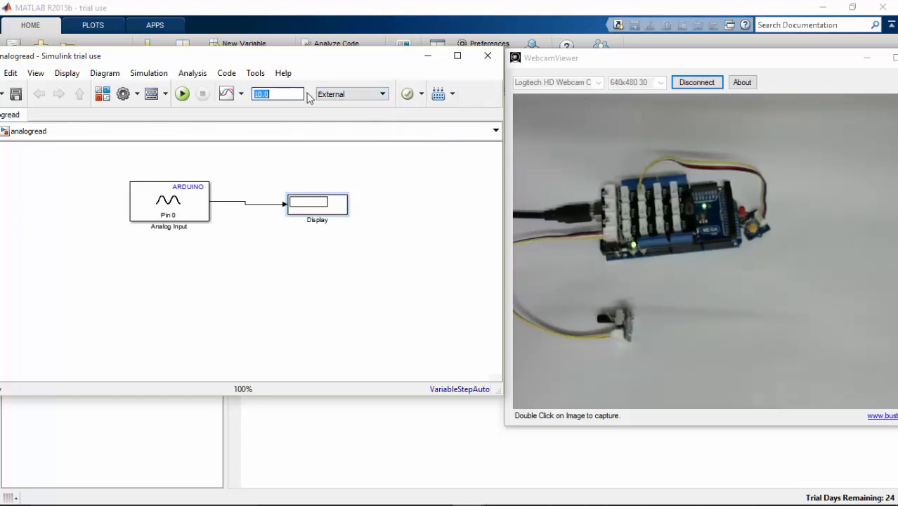
{"action": "type", "text": "inf"}
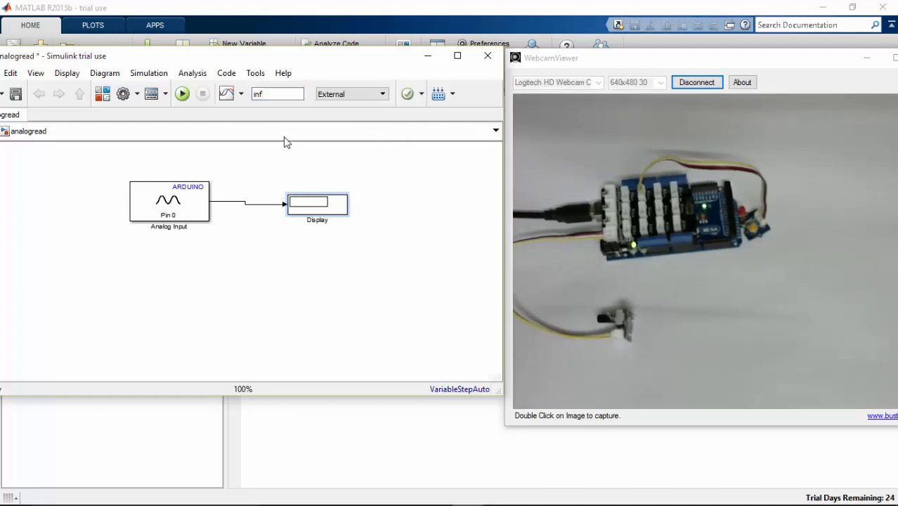
Set the target hardware to Arduino Mega 2560 via Run on Target Hardware > Prepare to Run.
{"action": "left_click", "coordinate": [256, 73]}
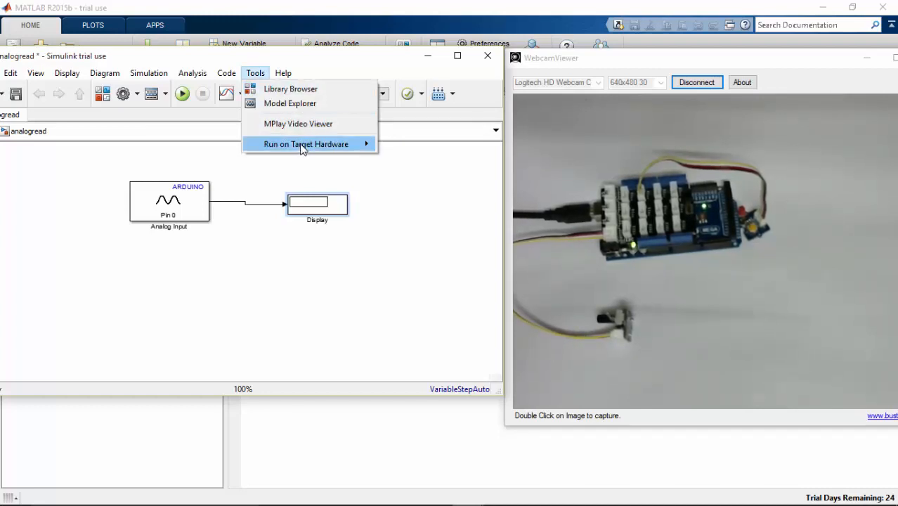
{"action": "mouse_move", "coordinate": [307, 143]}
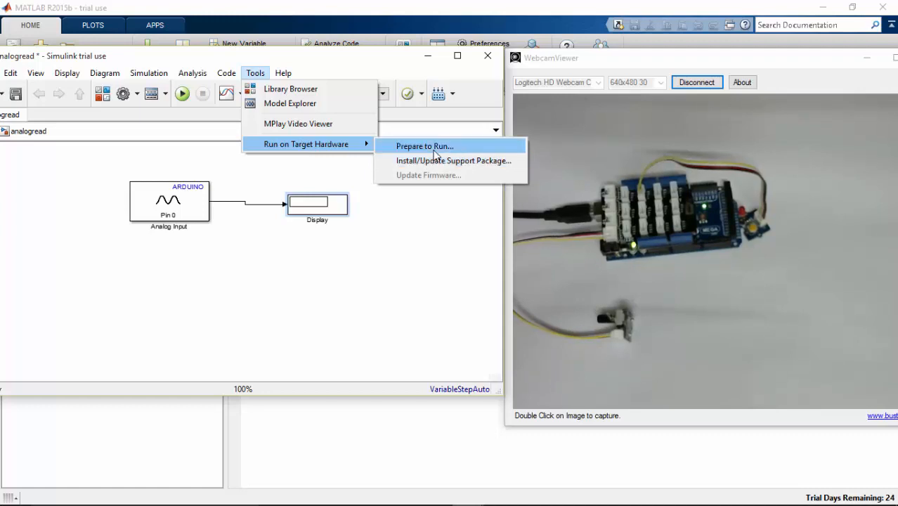
{"action": "left_click", "coordinate": [424, 146]}
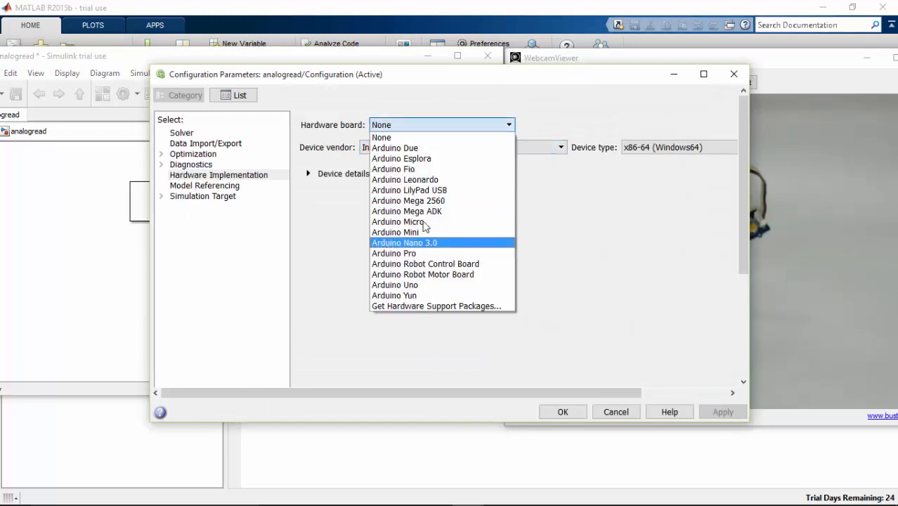
{"action": "left_click", "coordinate": [407, 199]}
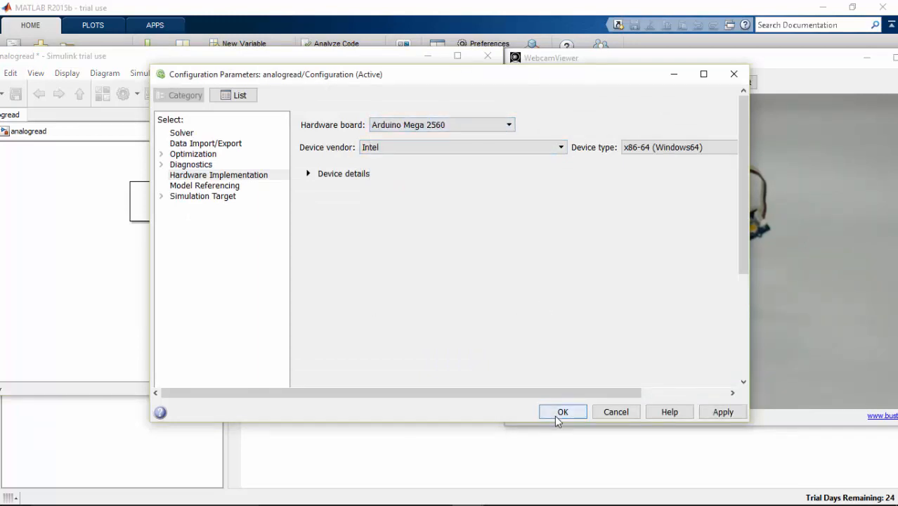
{"action": "mouse_move", "coordinate": [531, 426]}
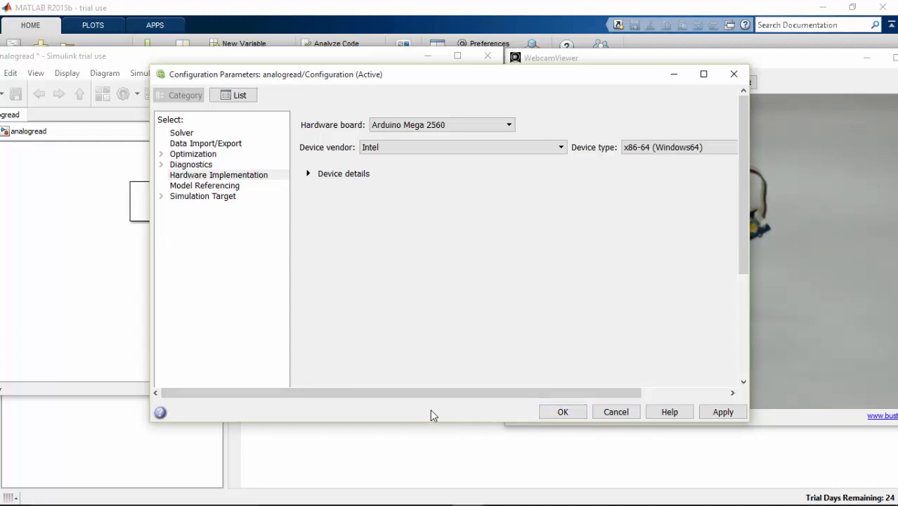
{"action": "left_click", "coordinate": [563, 412]}
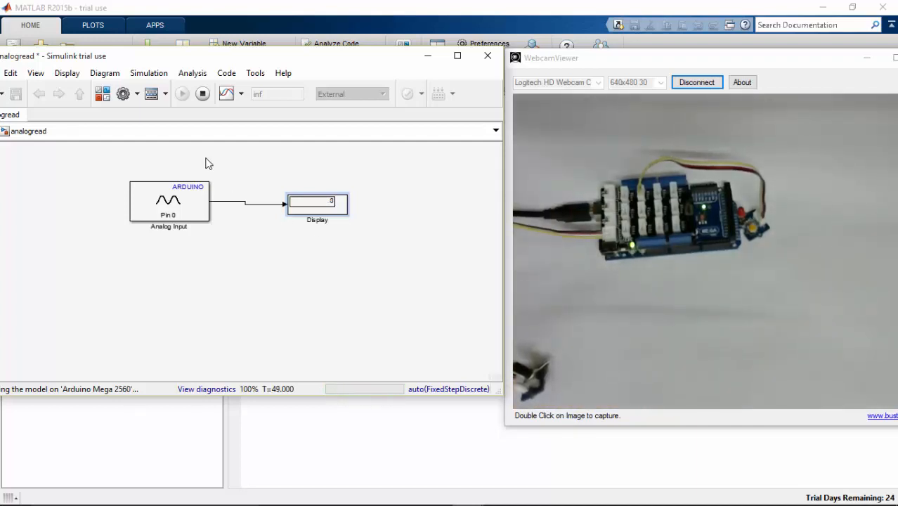
Stop the analogread model after watching the Display read 0 on the Arduino.
{"action": "left_click", "coordinate": [202, 93]}
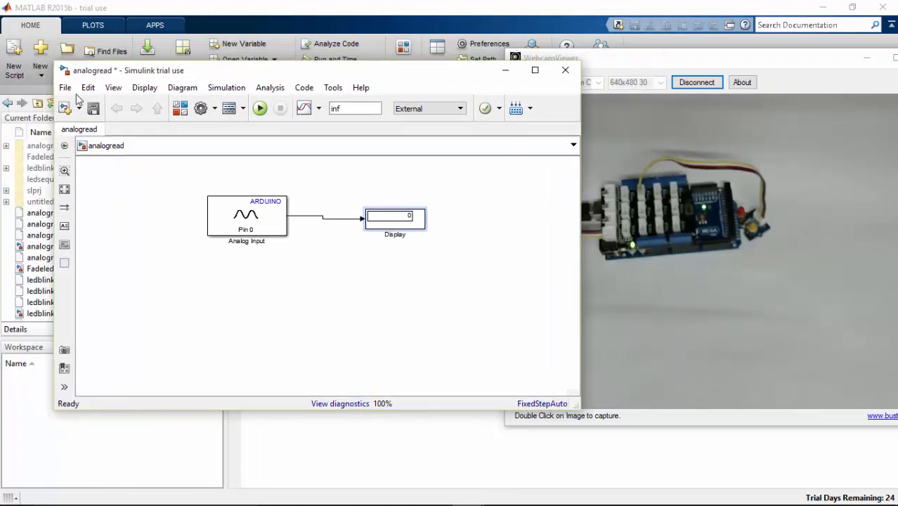
Save a copy of the model as 'analogreadledpwn'.
{"action": "left_click", "coordinate": [64, 88]}
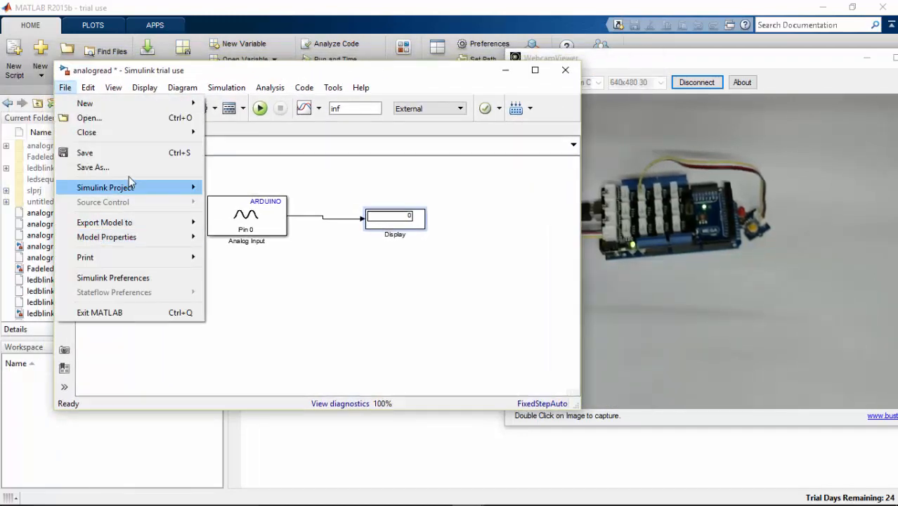
{"action": "left_click", "coordinate": [93, 167]}
{"action": "type", "text": "analogreadledpwm"}
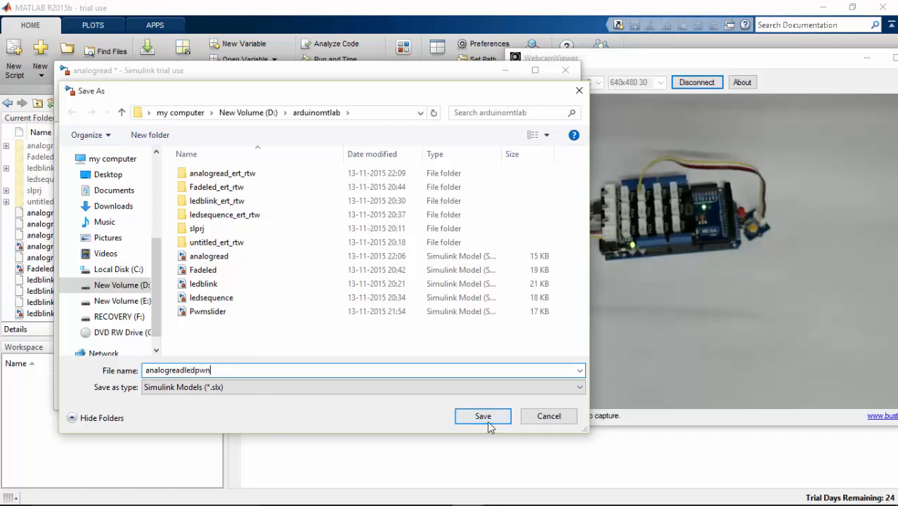
{"action": "left_click", "coordinate": [483, 416]}
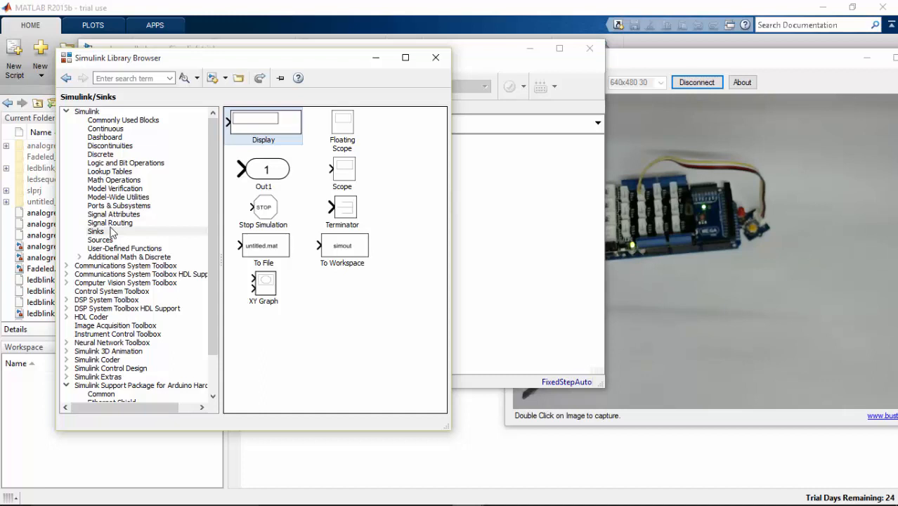
{"action": "mouse_move", "coordinate": [109, 222]}
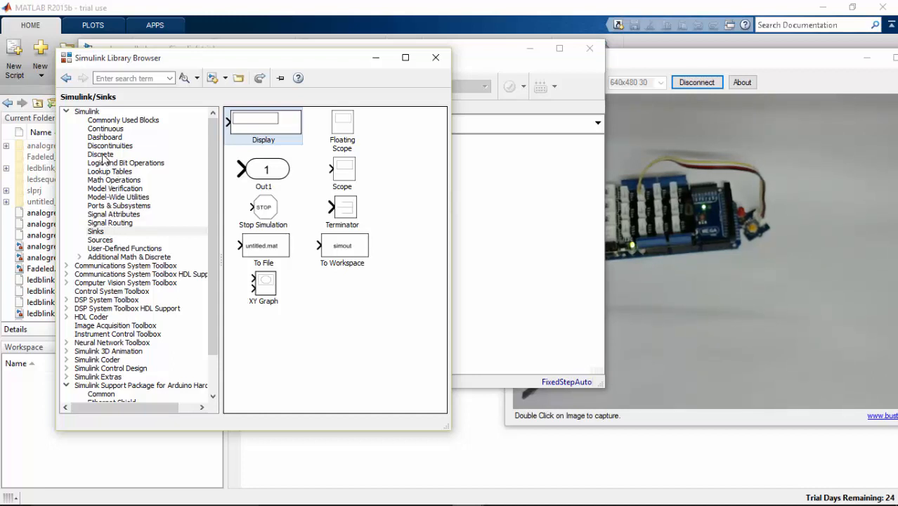
{"action": "mouse_move", "coordinate": [105, 185]}
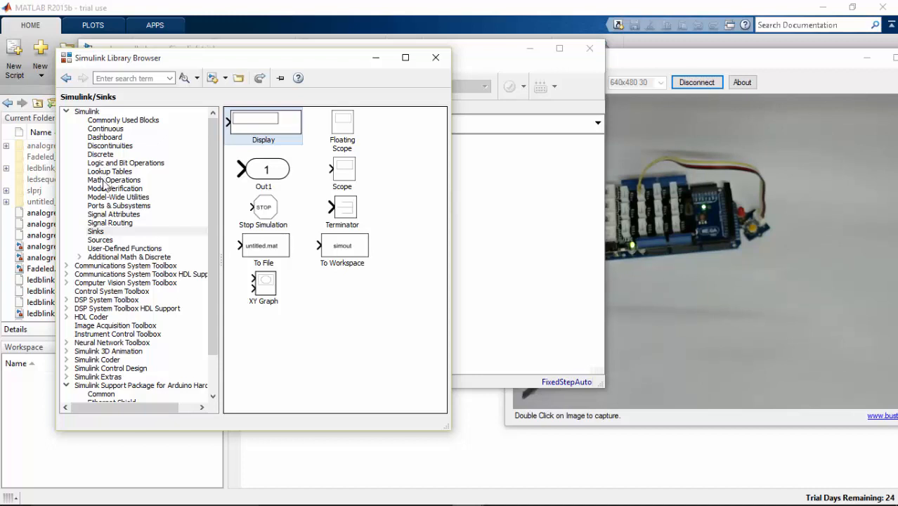
Add a Divide block from Math Operations and a PWM block from the Arduino Common library.
{"action": "left_click", "coordinate": [114, 180]}
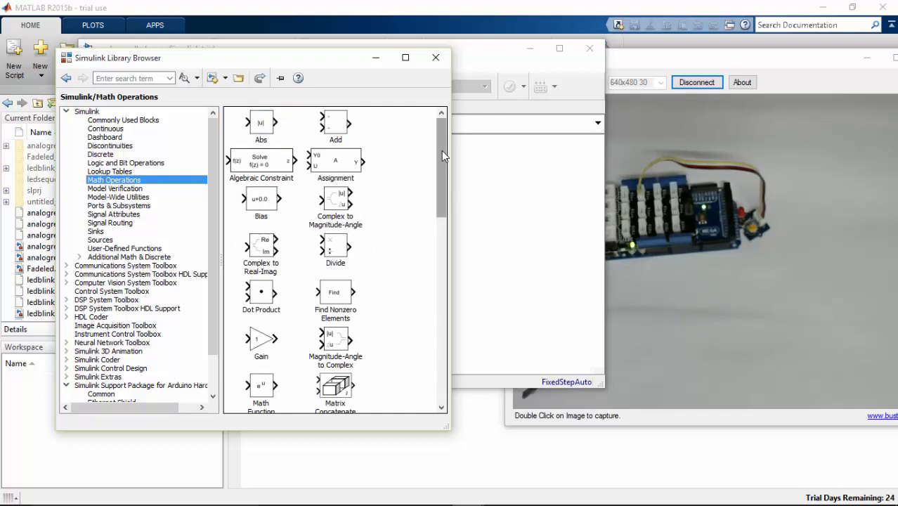
{"action": "mouse_move", "coordinate": [340, 243]}
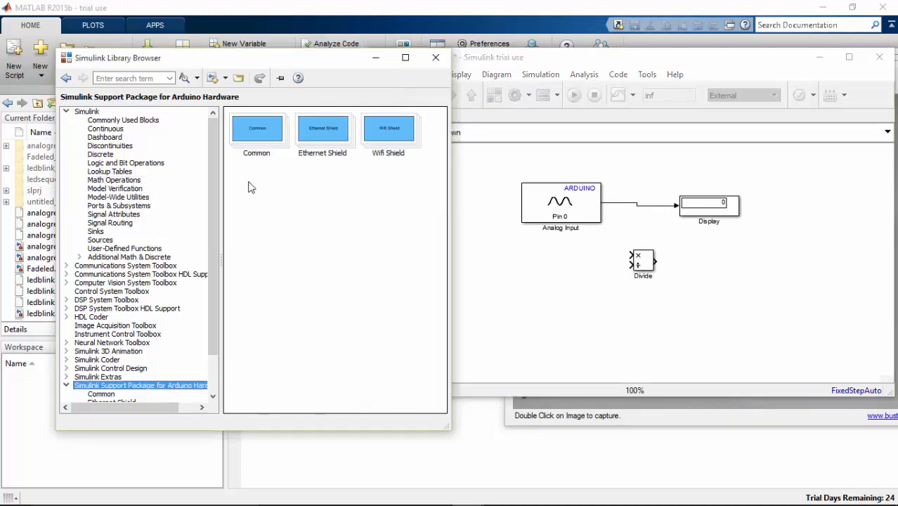
{"action": "double_click", "coordinate": [256, 128]}
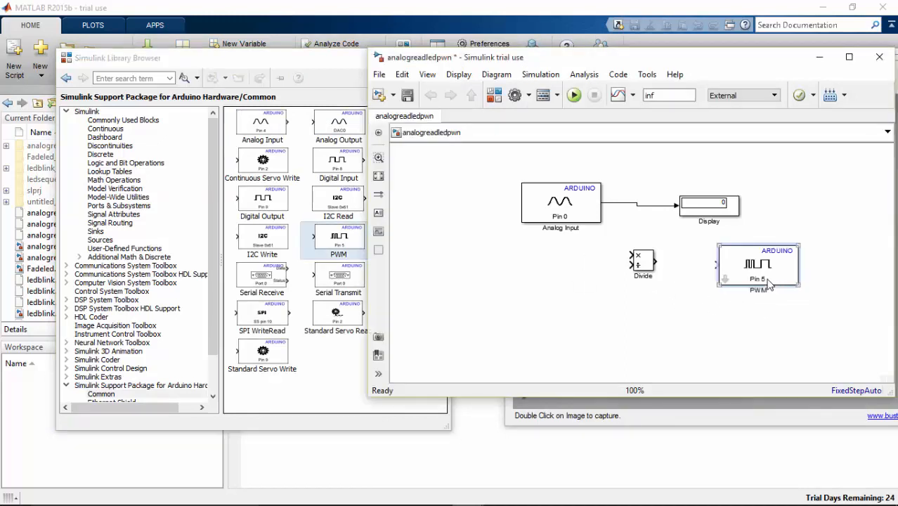
Set the PWM block to pin 3 and wire the Divide output into it.
{"action": "double_click", "coordinate": [758, 266]}
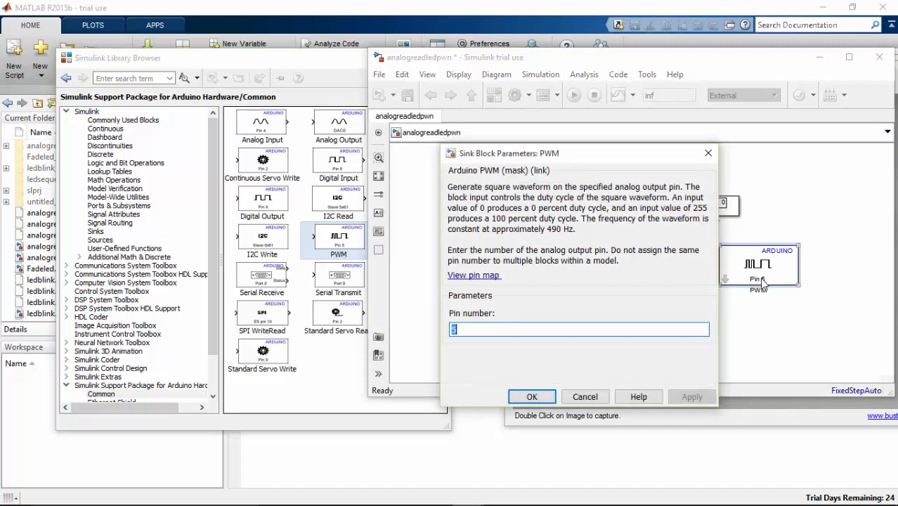
{"action": "type", "text": "3"}
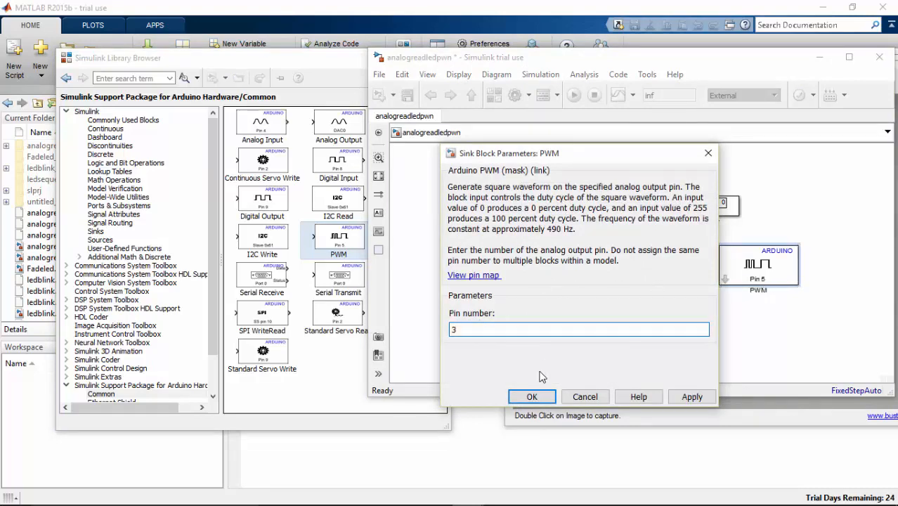
{"action": "left_click", "coordinate": [532, 396]}
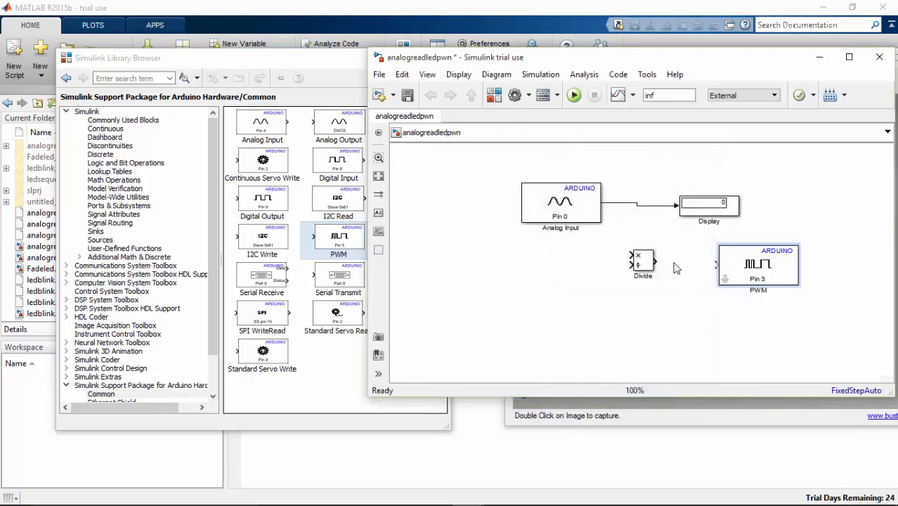
{"action": "left_click_drag", "start_coordinate": [658, 265], "coordinate": [716, 265]}
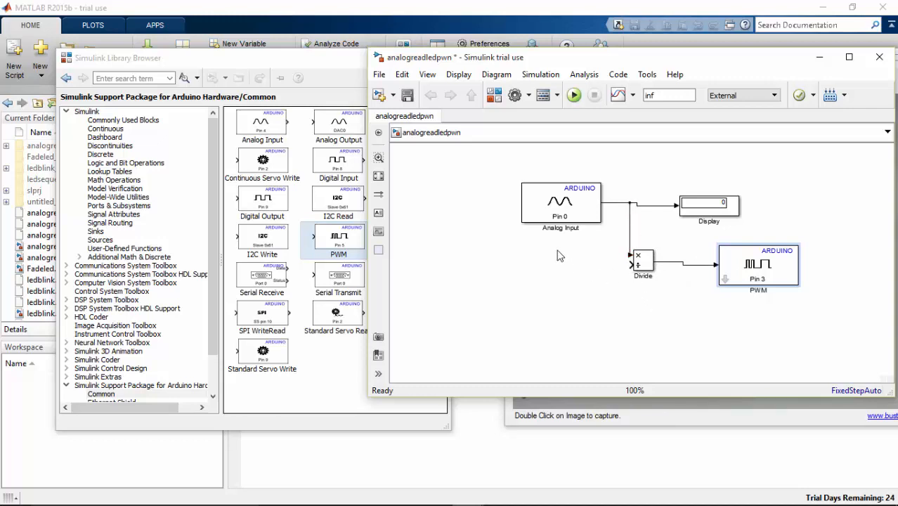
{"action": "mouse_move", "coordinate": [635, 286]}
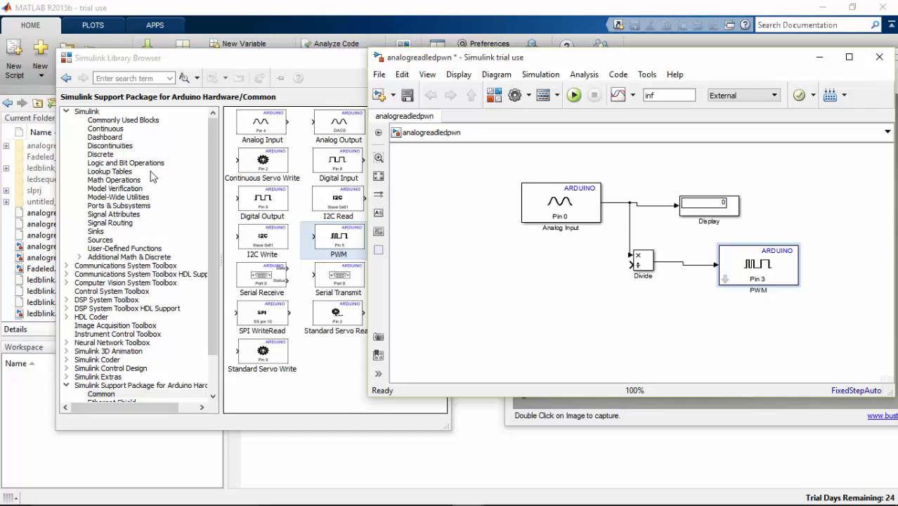
Add a Constant block from Sources wired to the Divide block's second input.
{"action": "left_click", "coordinate": [100, 239]}
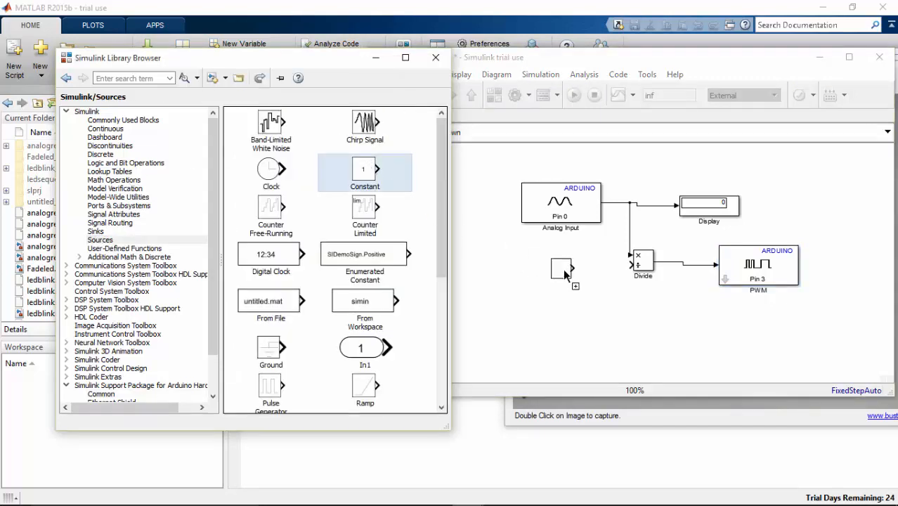
{"action": "double_click", "coordinate": [561, 270]}
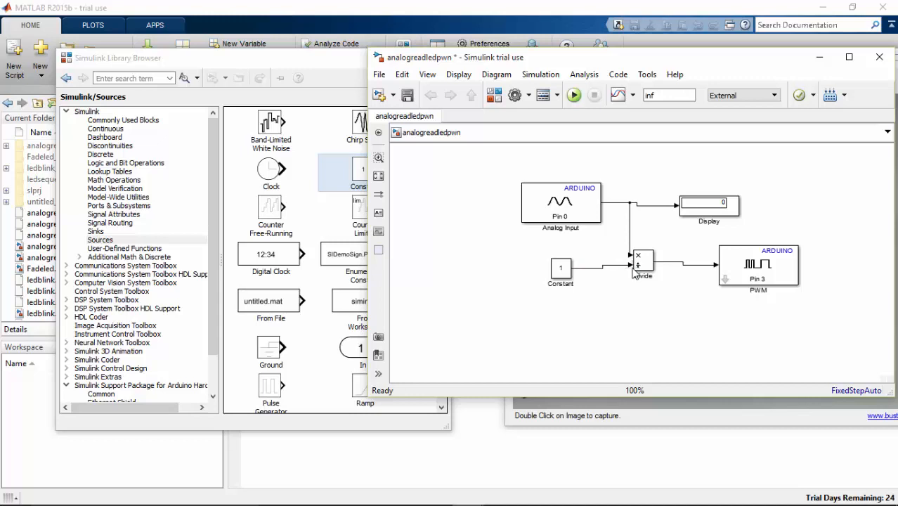
{"action": "left_click", "coordinate": [560, 204]}
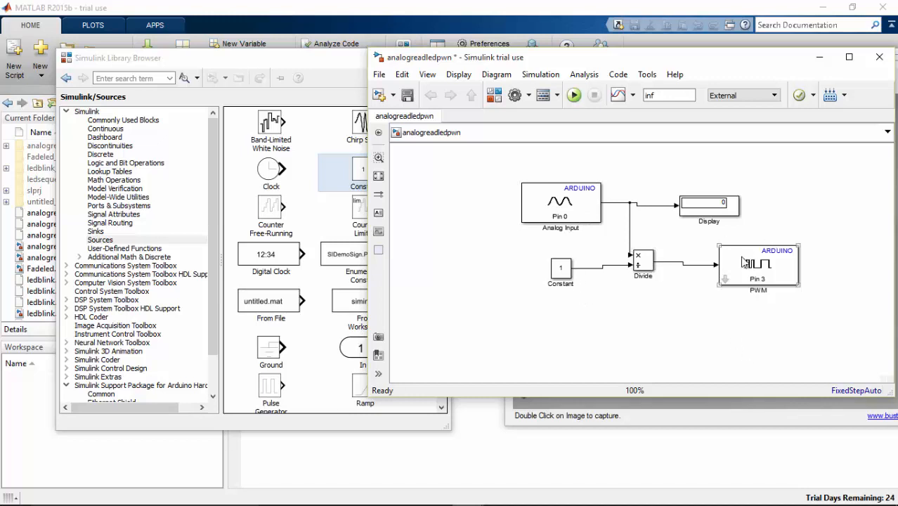
{"action": "mouse_move", "coordinate": [773, 278]}
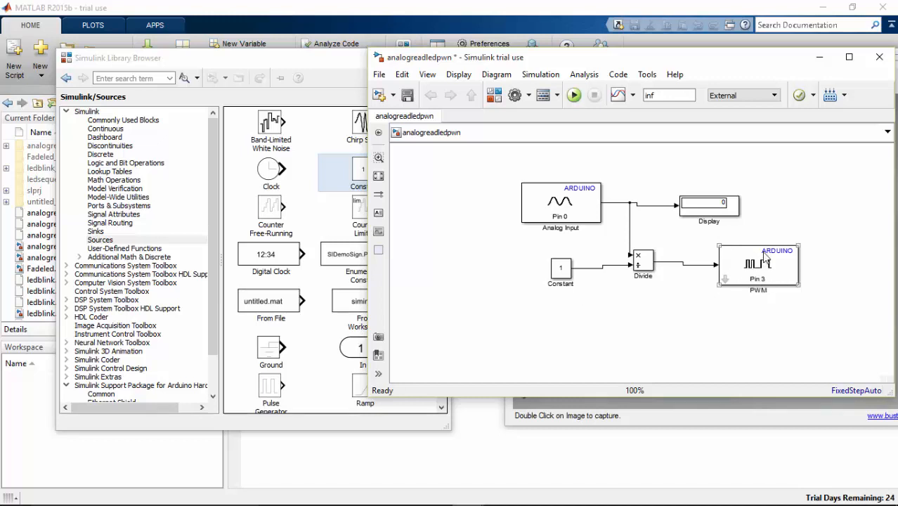
{"action": "left_click", "coordinate": [559, 270]}
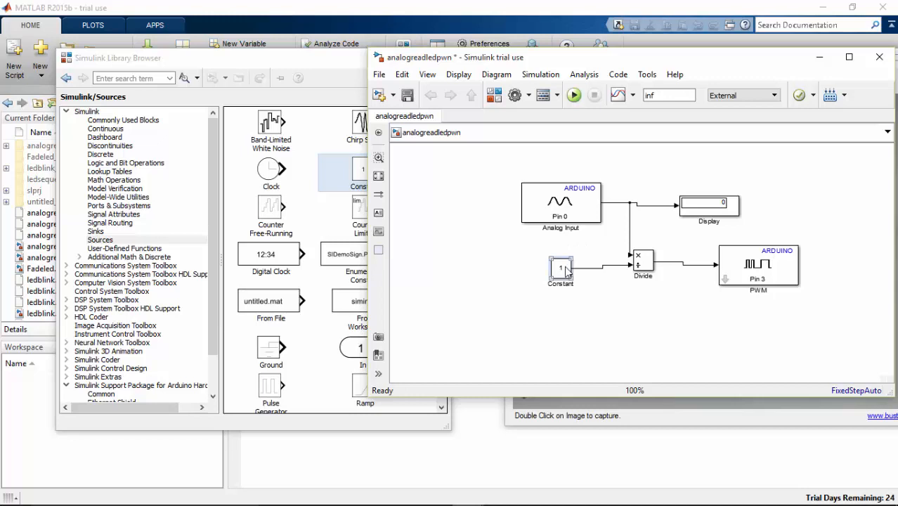
Set the Constant block's value to 4.5 and confirm.
{"action": "double_click", "coordinate": [560, 273]}
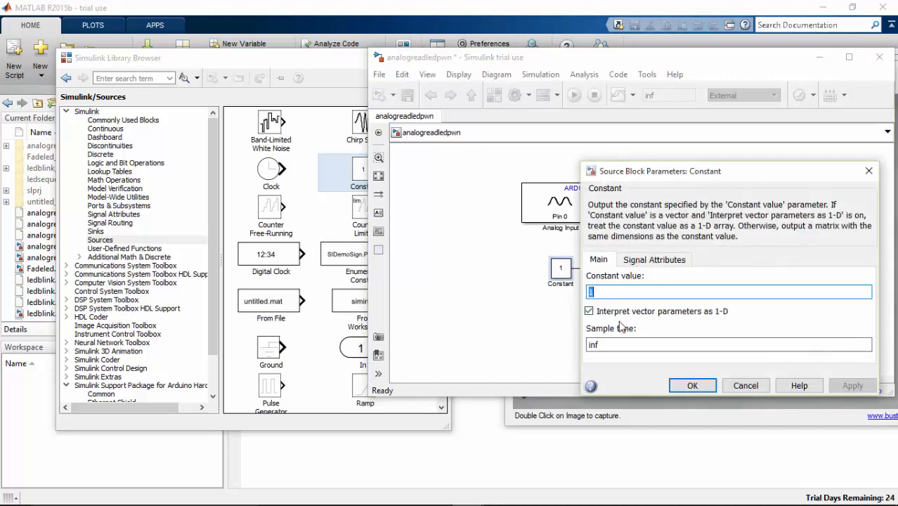
{"action": "type", "text": "4.5"}
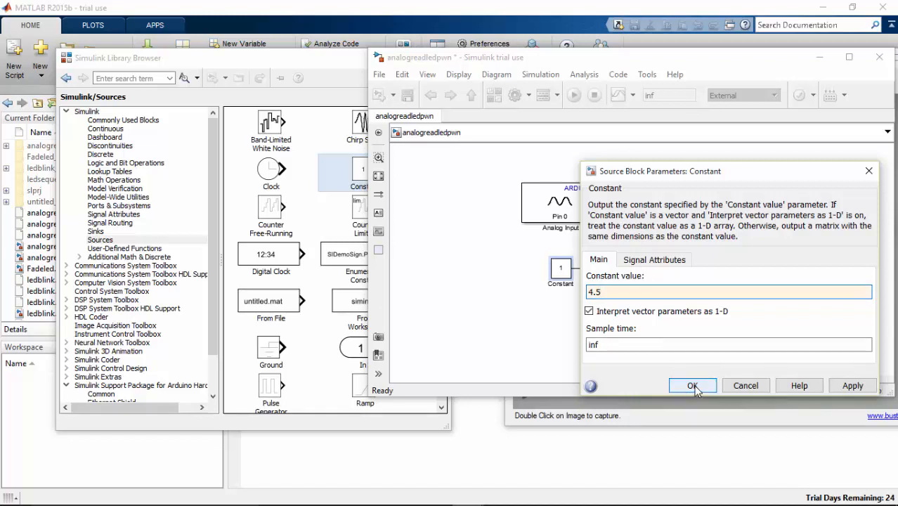
{"action": "left_click", "coordinate": [693, 385]}
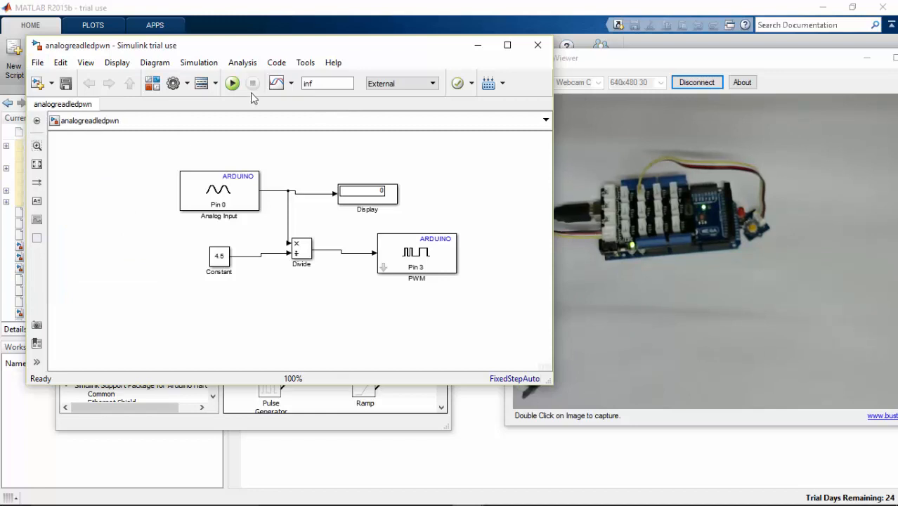
{"action": "mouse_move", "coordinate": [233, 83]}
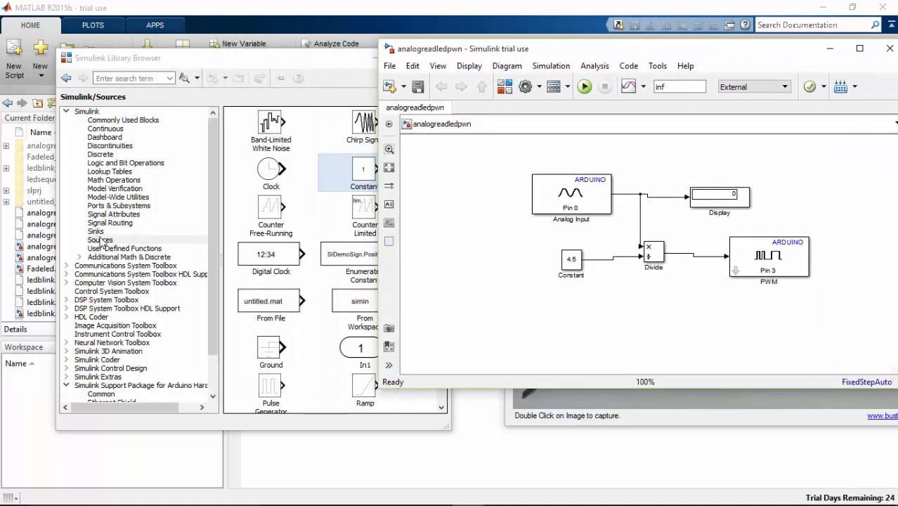
Add a second Display block from Sinks fed by the Divide block's output.
{"action": "left_click", "coordinate": [96, 231]}
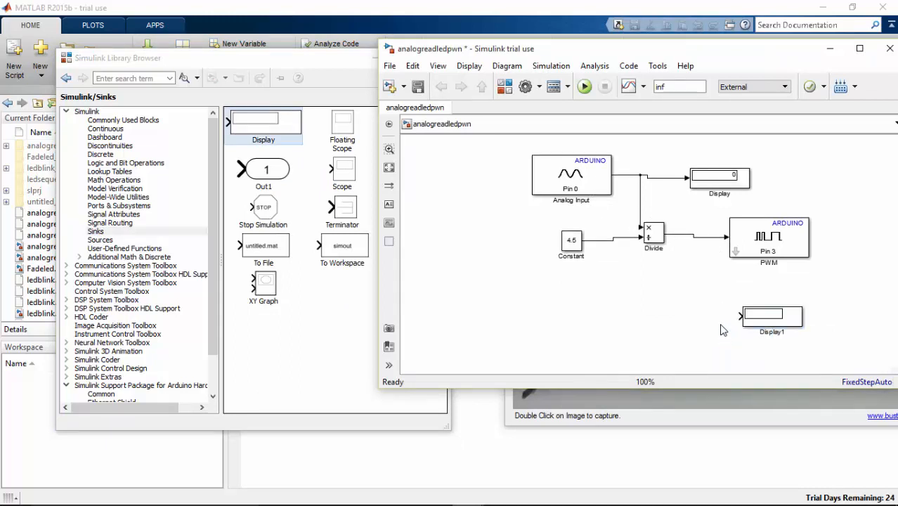
{"action": "left_click_drag", "start_coordinate": [700, 242], "coordinate": [738, 317]}
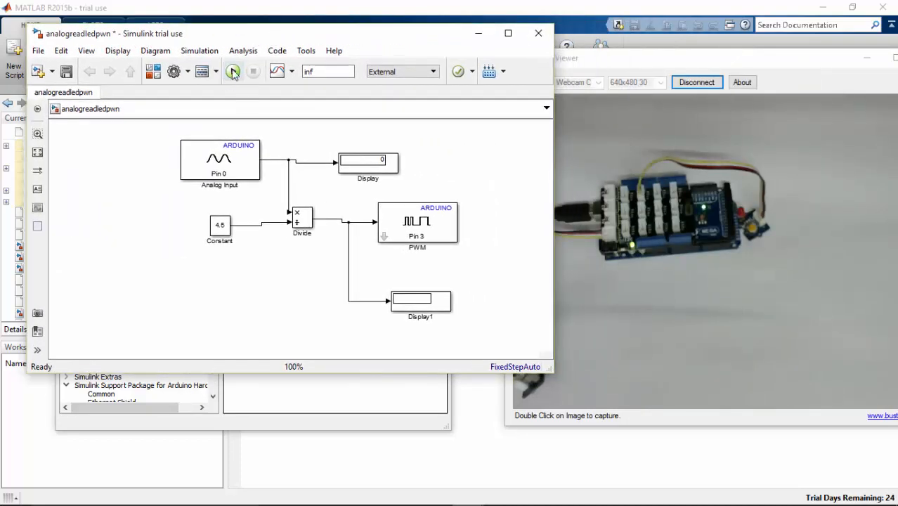
{"action": "mouse_move", "coordinate": [233, 70]}
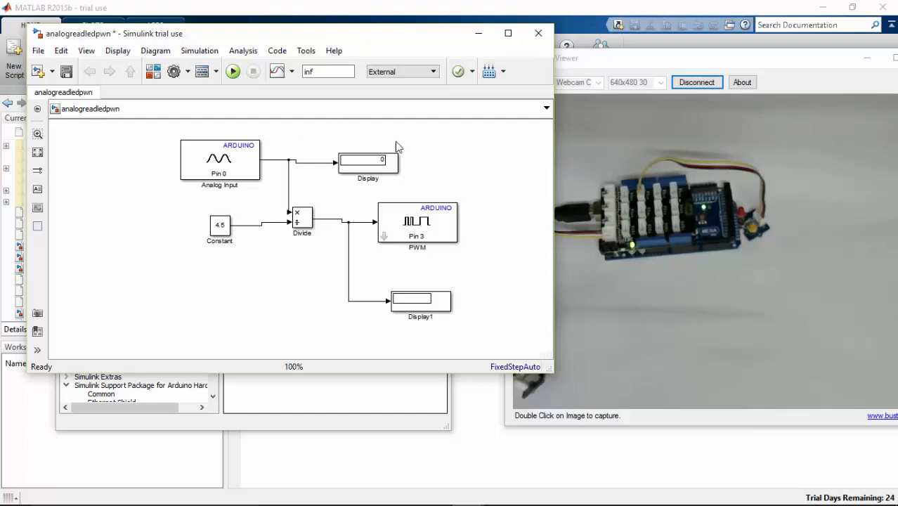
Run the model on the Arduino Mega, watch the Displays read 1023 and 227, then stop it.
{"action": "left_click", "coordinate": [234, 71]}
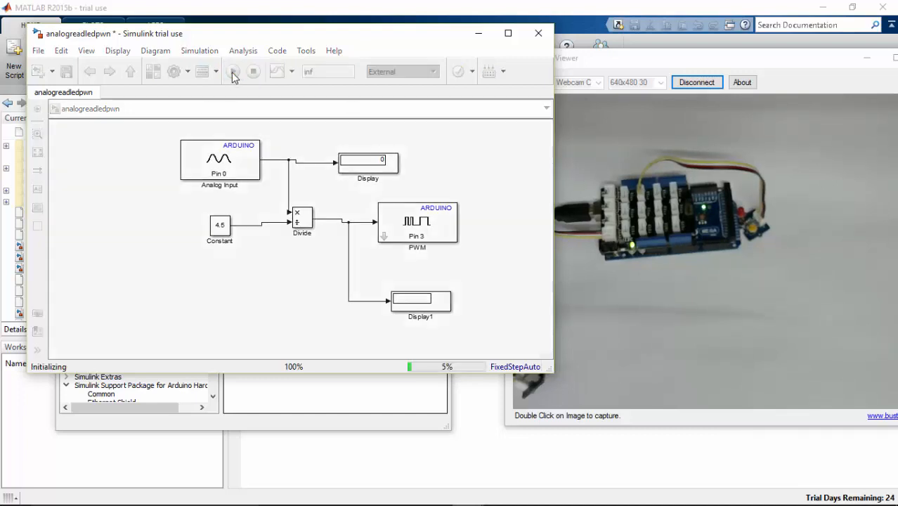
{"action": "left_click", "coordinate": [234, 70]}
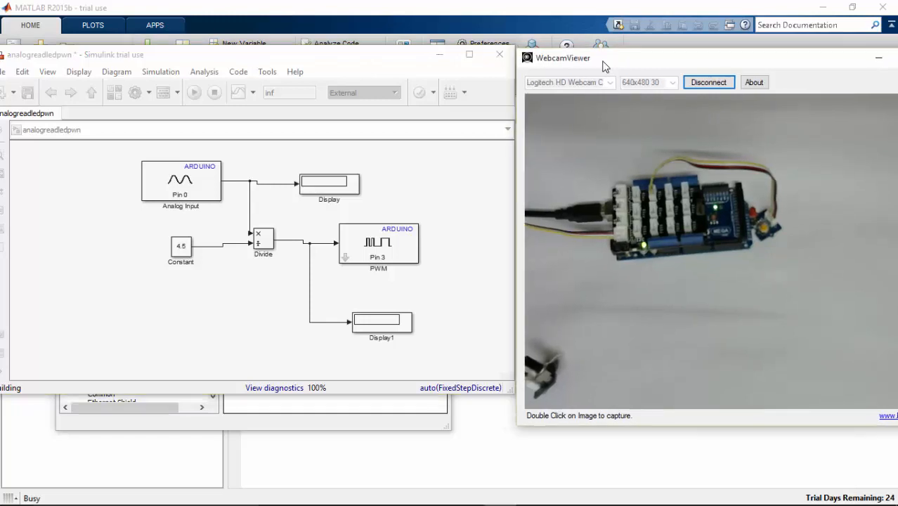
{"action": "left_click_drag", "start_coordinate": [562, 57], "coordinate": [596, 55]}
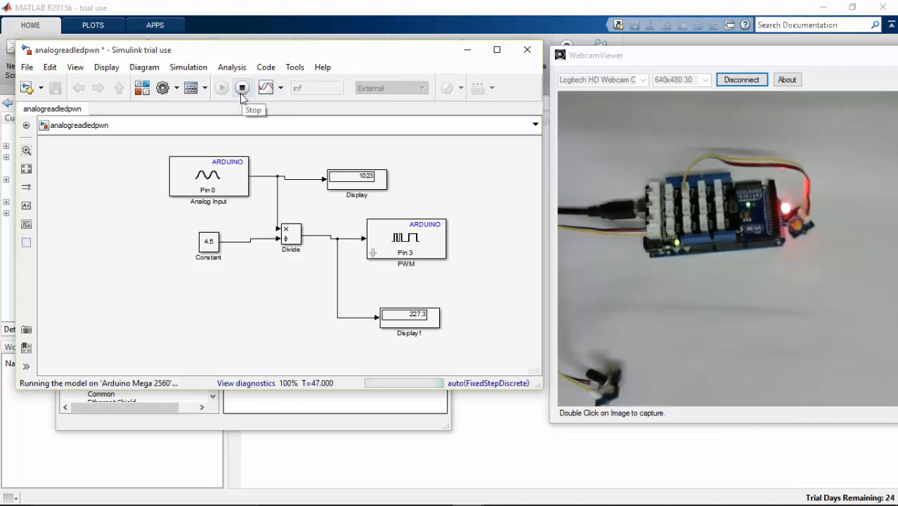
{"action": "left_click", "coordinate": [242, 87]}
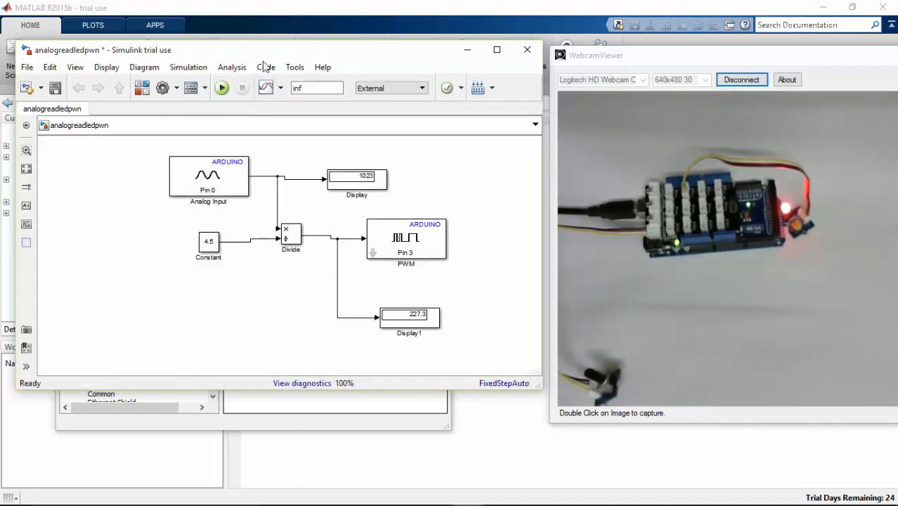